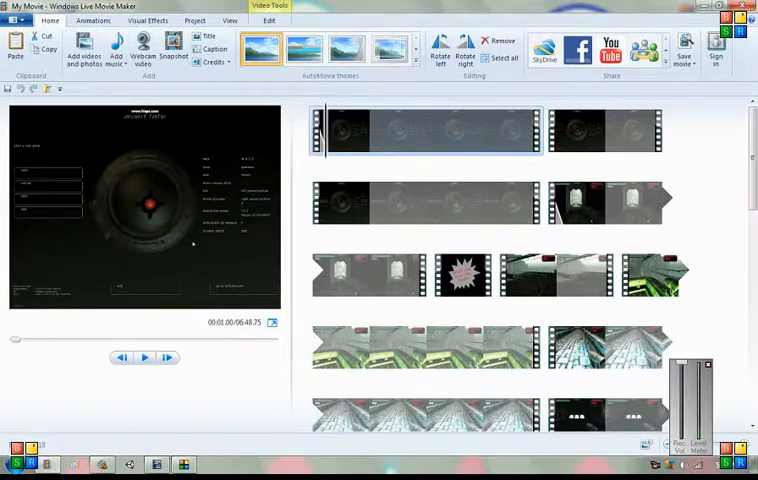
mouse_move(144, 356)
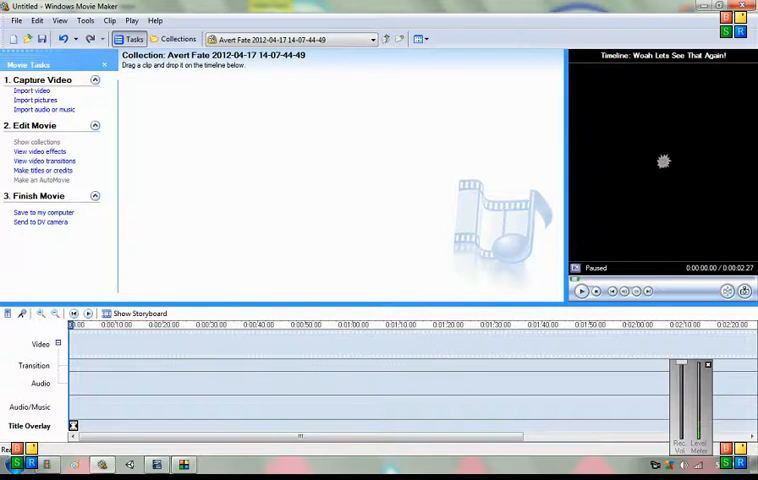
mouse_move(44, 160)
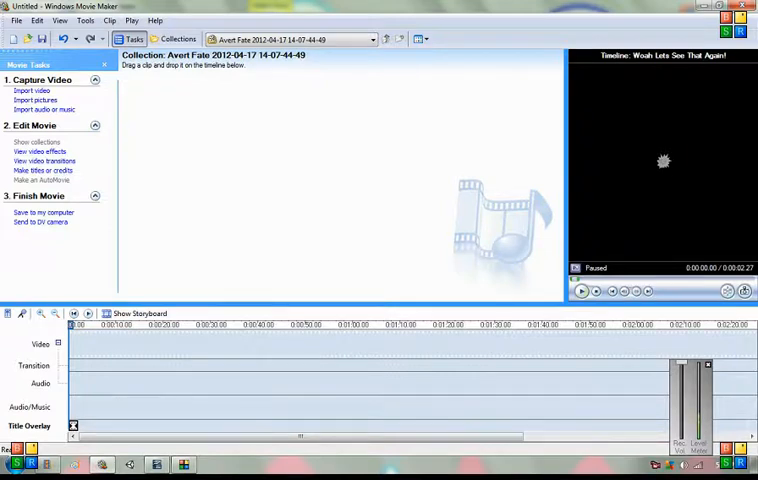
Step: Switch back to the multi-clip game-review storyboard project
click(580, 292)
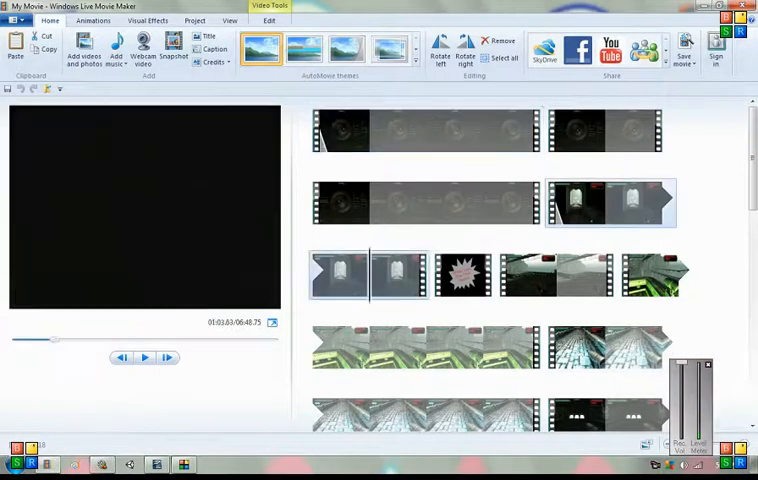
Step: Play and frame-step the footage near the title card, then switch to the 'Woah Lets See That Again!' title project
click(144, 356)
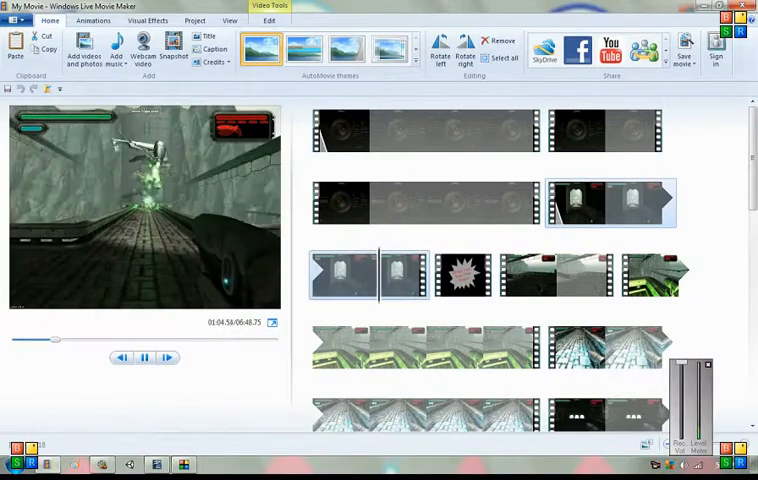
click(168, 356)
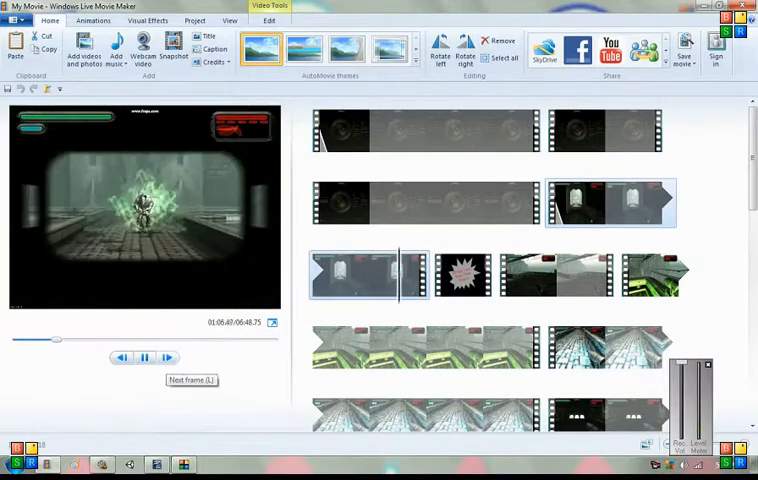
click(144, 356)
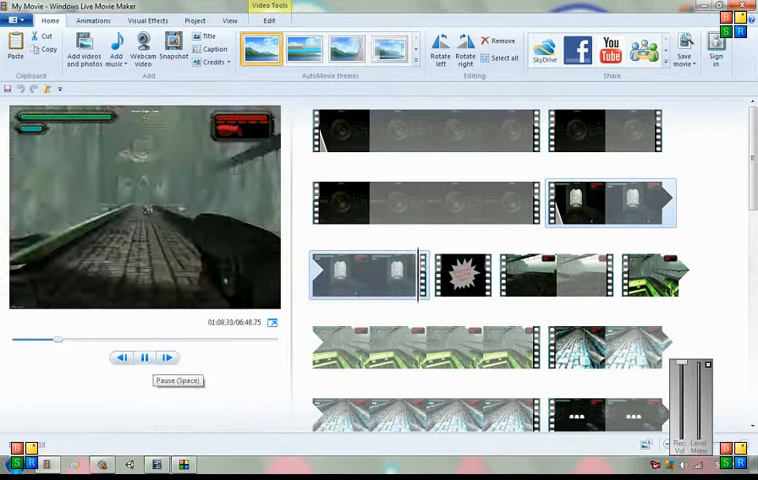
click(462, 276)
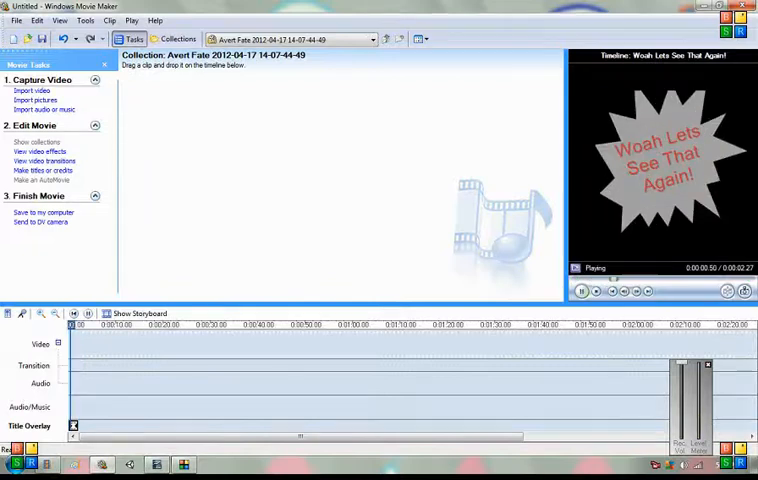
Step: Save the 'Woah Lets See That Again!' title as a movie file to My computer on the Desktop
click(16, 20)
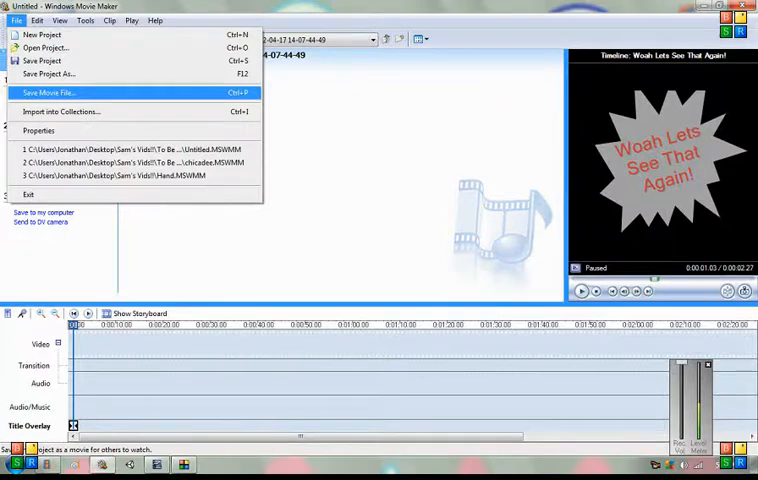
mouse_move(48, 74)
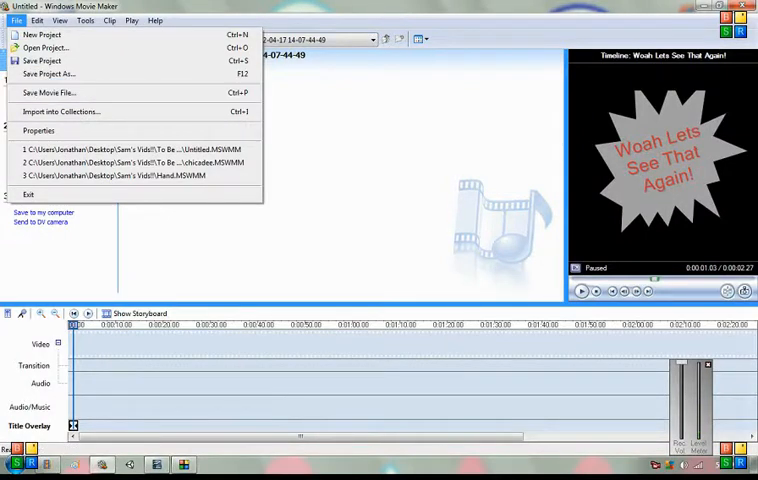
click(48, 92)
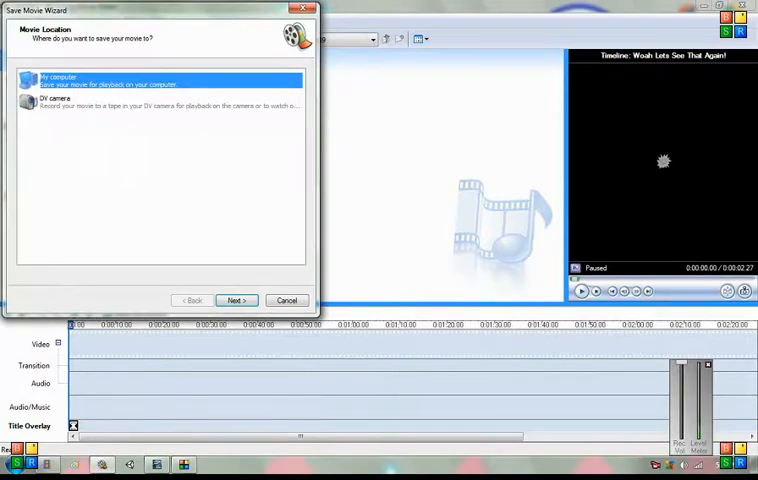
click(238, 300)
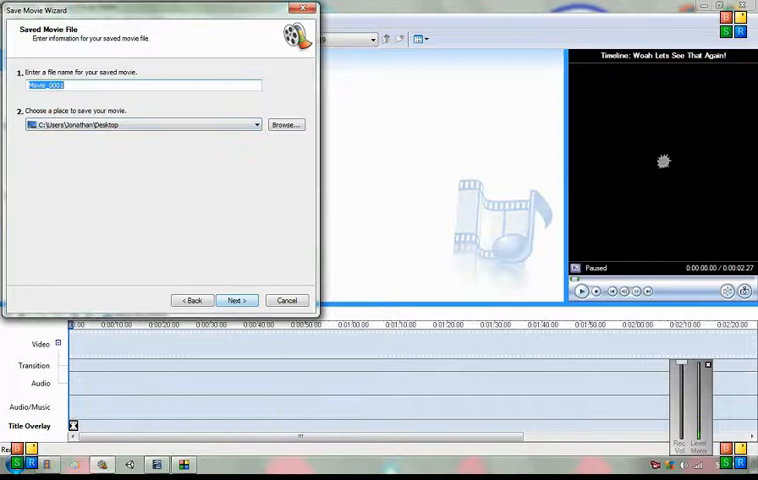
click(238, 300)
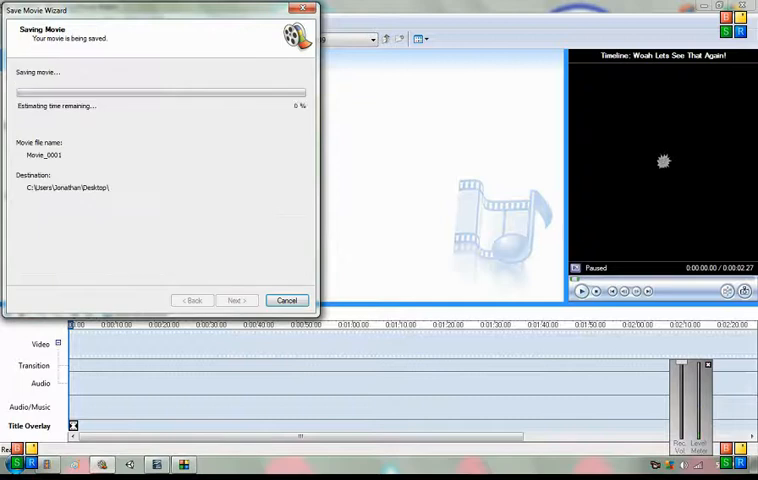
click(288, 300)
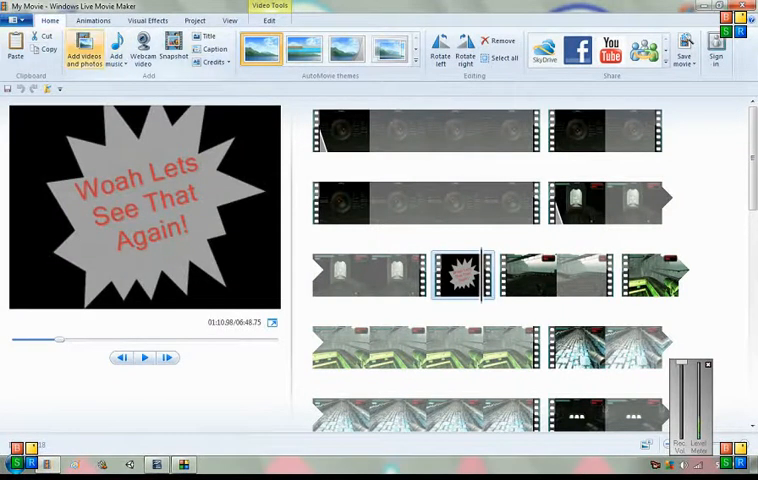
Step: Preview the game clip that follows the newly inserted title card in the storyboard
click(84, 48)
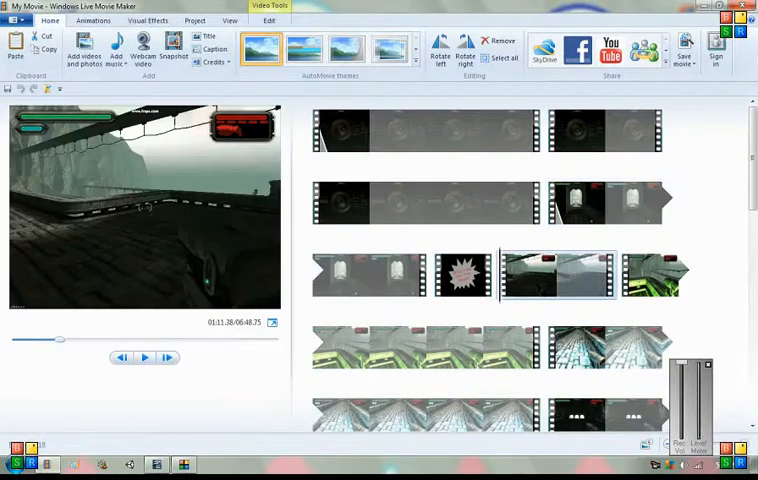
scroll(down, 3)
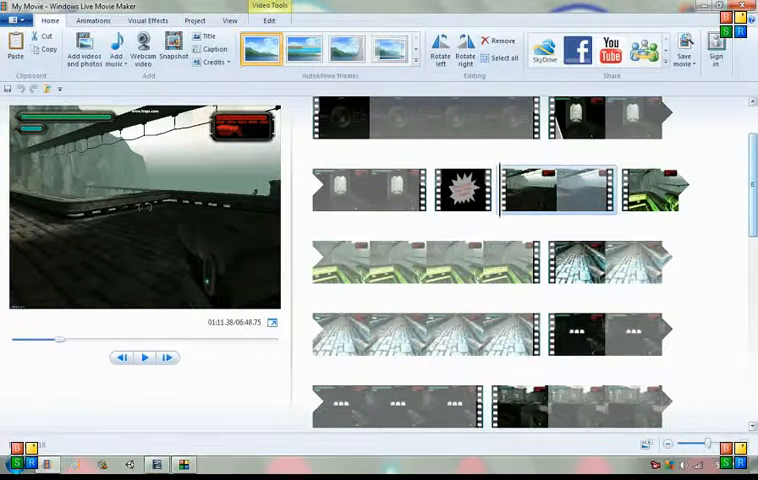
Step: Select the gameplay clip, show its Video Tools Edit options and start the Trim tool
scroll(down, 3)
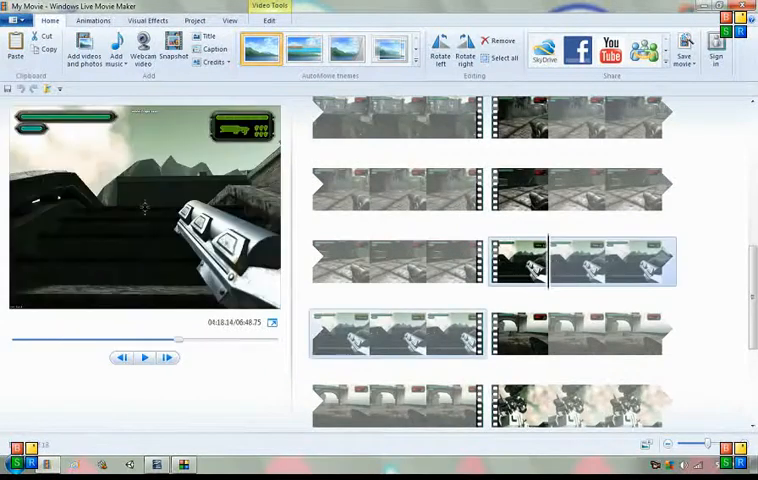
click(196, 20)
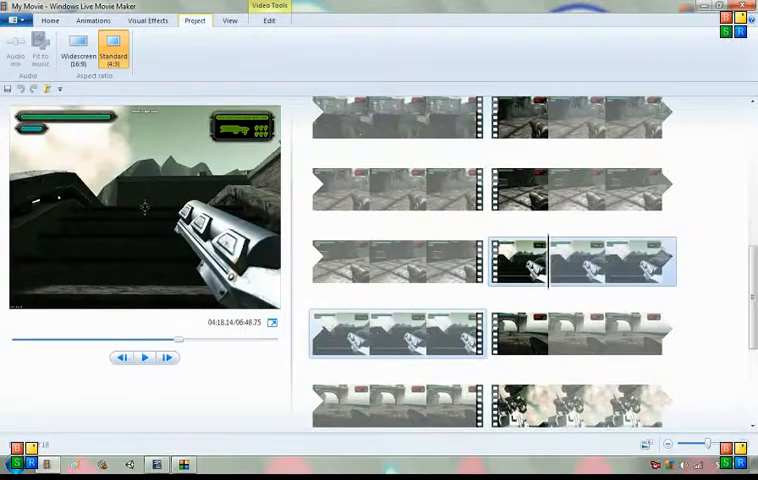
click(148, 20)
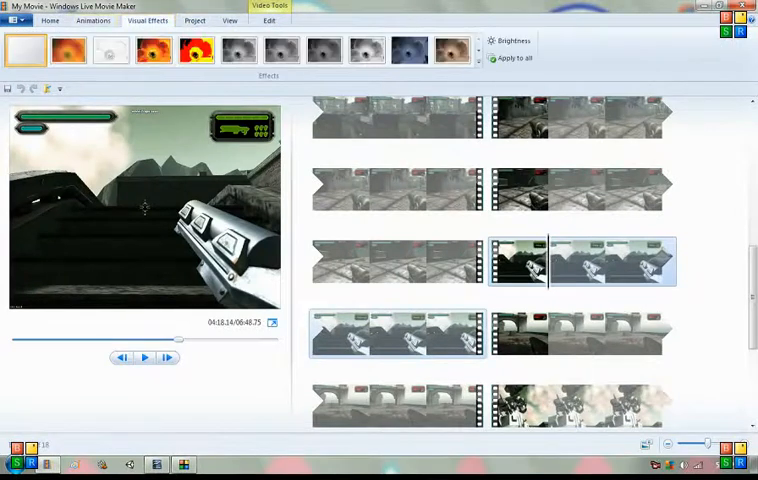
click(50, 20)
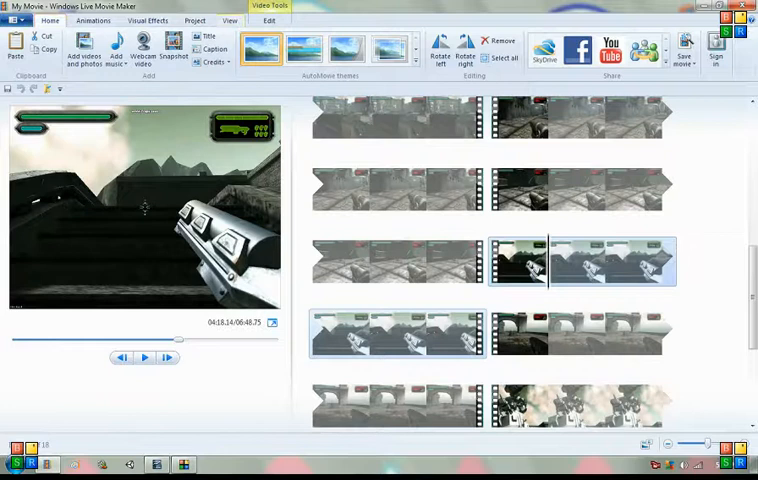
click(268, 20)
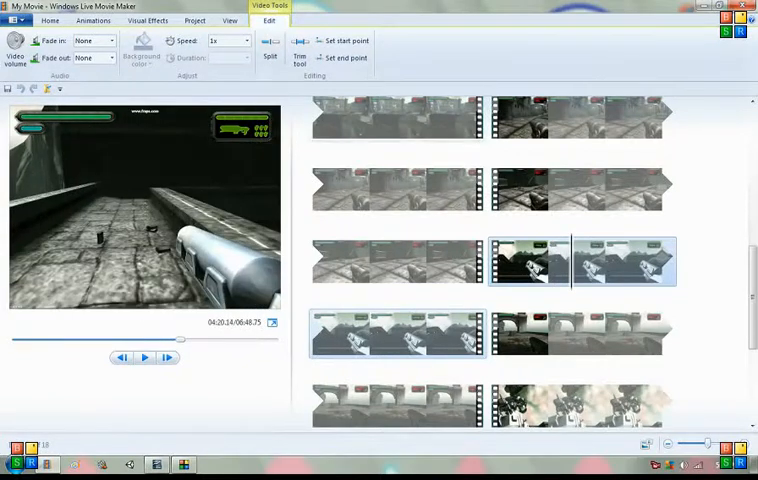
click(292, 52)
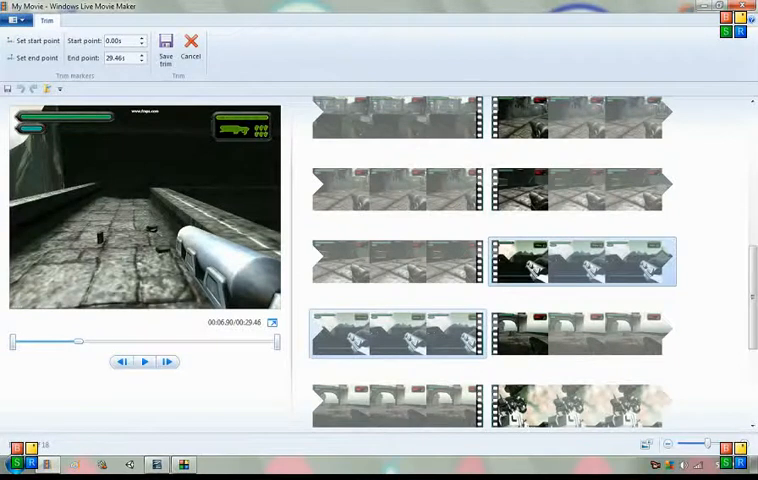
mouse_move(580, 262)
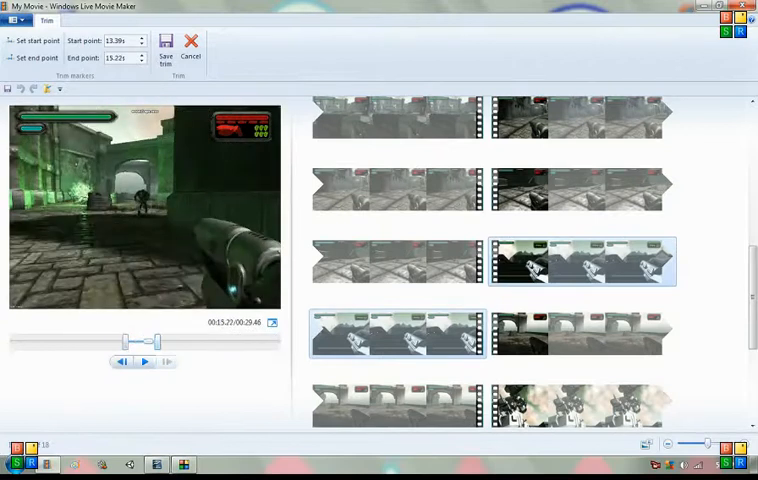
Step: Set the trimmed section to start around 13 seconds, mark its end point, and play it back to check
click(144, 360)
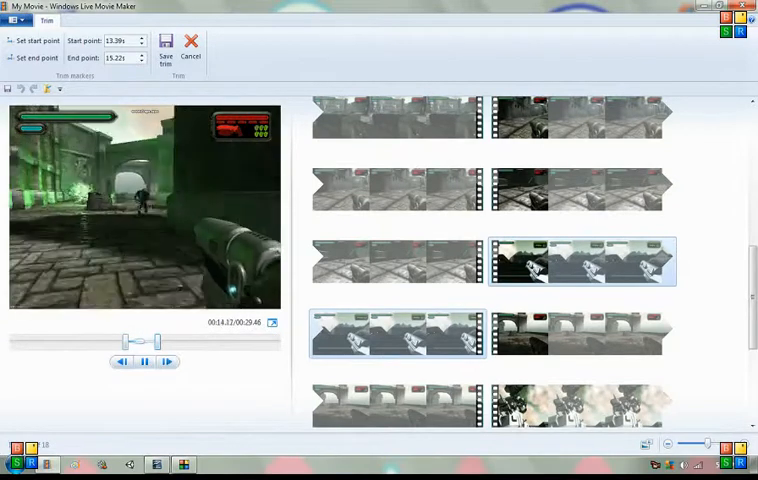
click(144, 362)
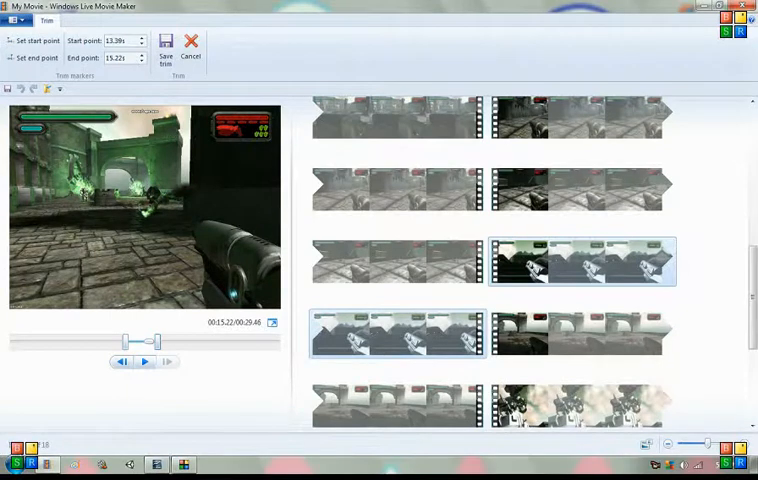
click(144, 360)
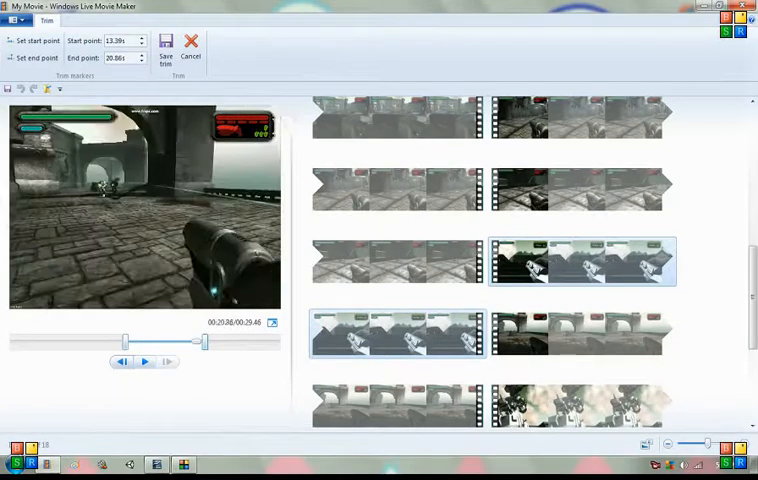
click(144, 360)
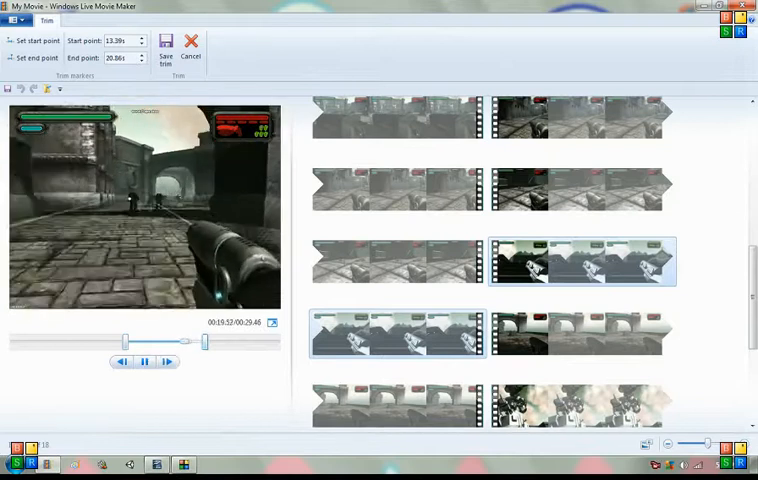
click(144, 362)
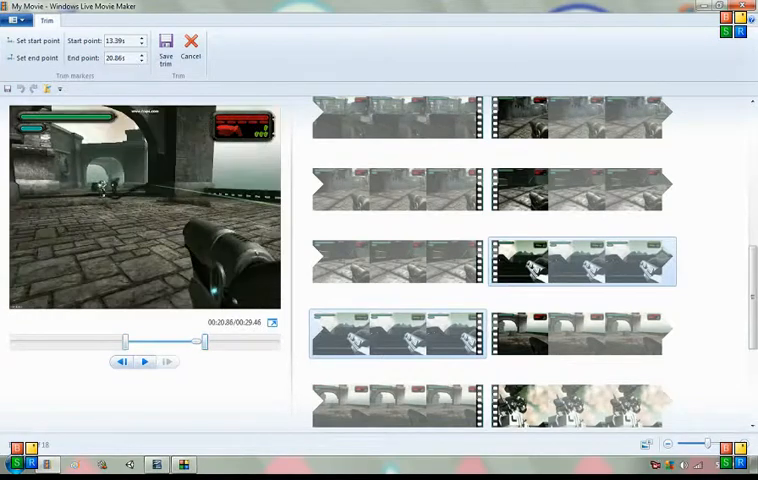
mouse_move(190, 48)
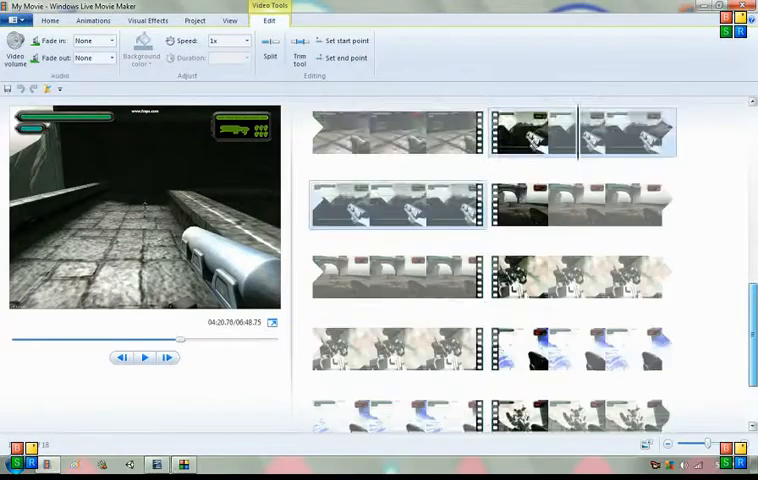
scroll(down, 3)
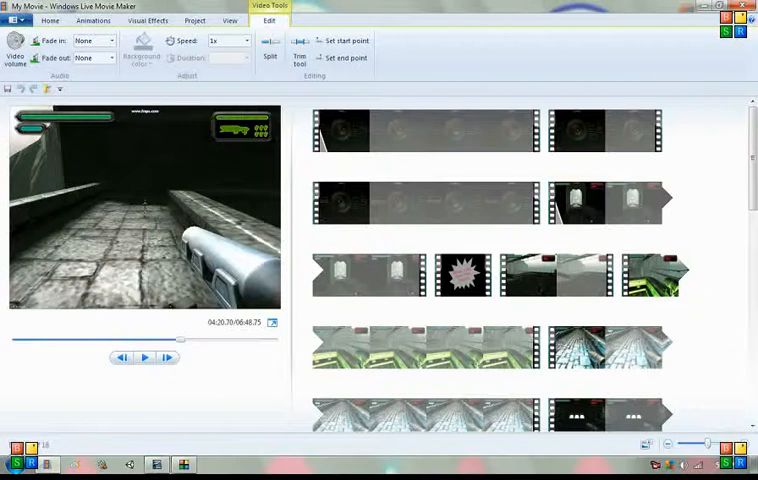
click(16, 20)
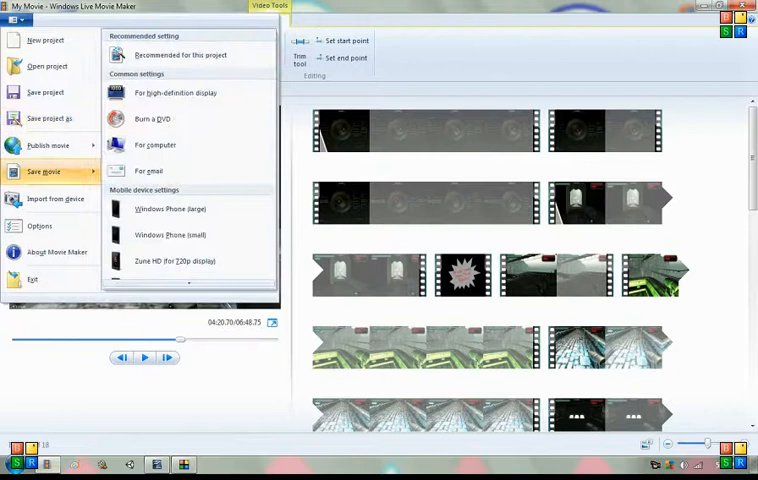
click(156, 144)
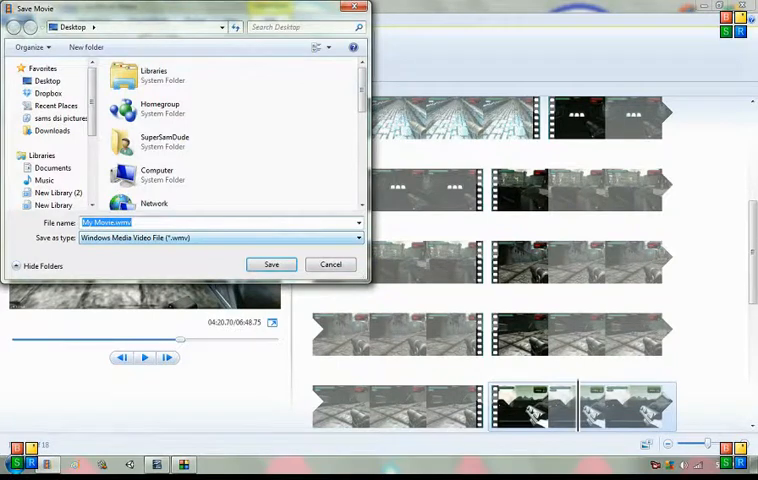
scroll(down, 3)
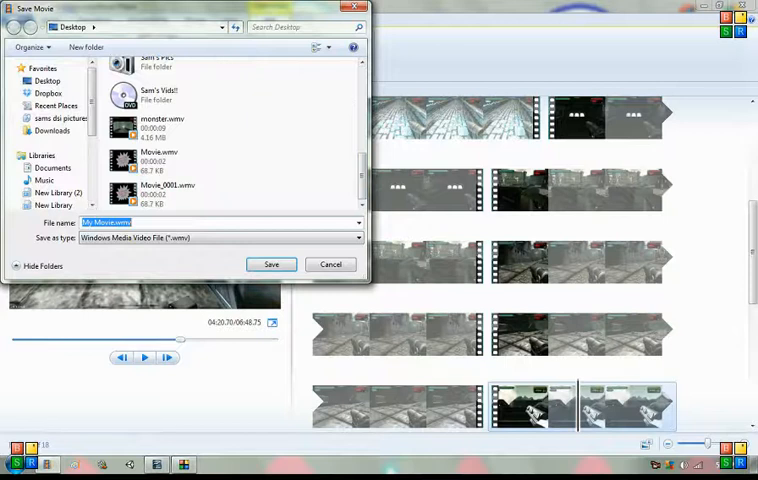
click(272, 264)
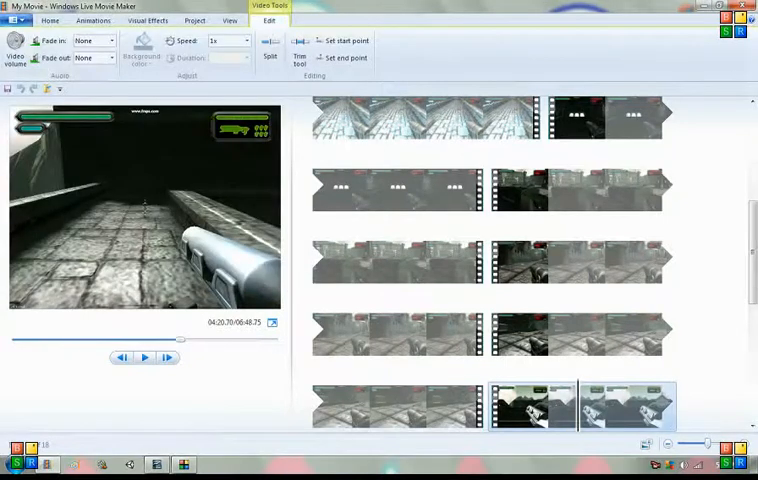
click(18, 20)
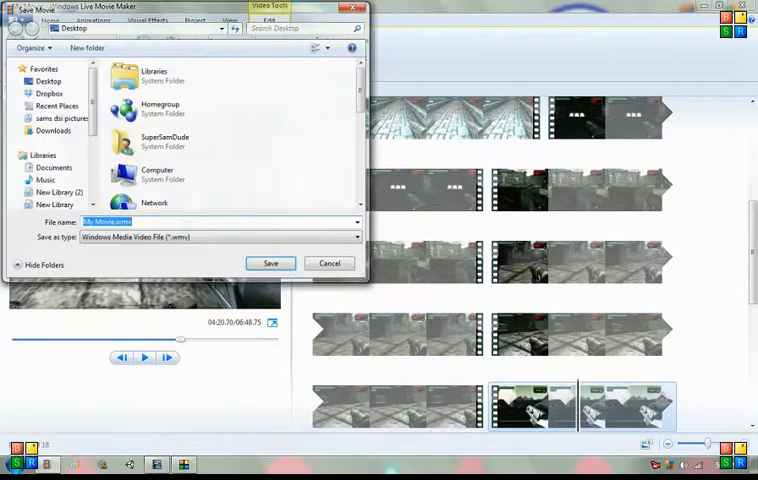
click(268, 264)
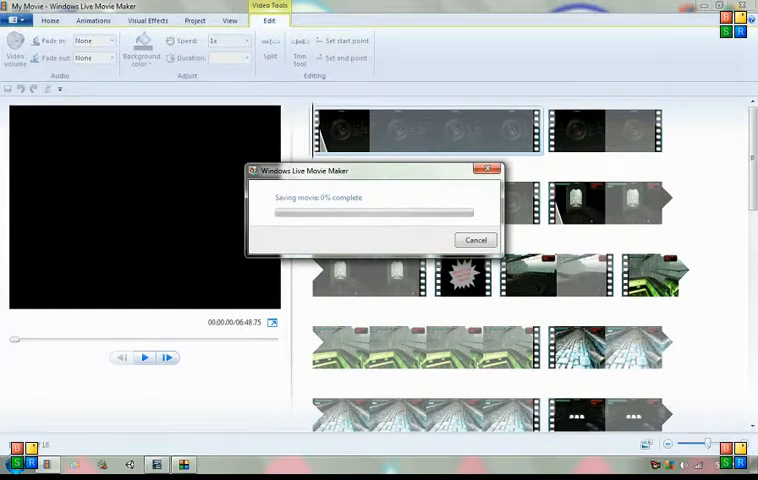
click(476, 240)
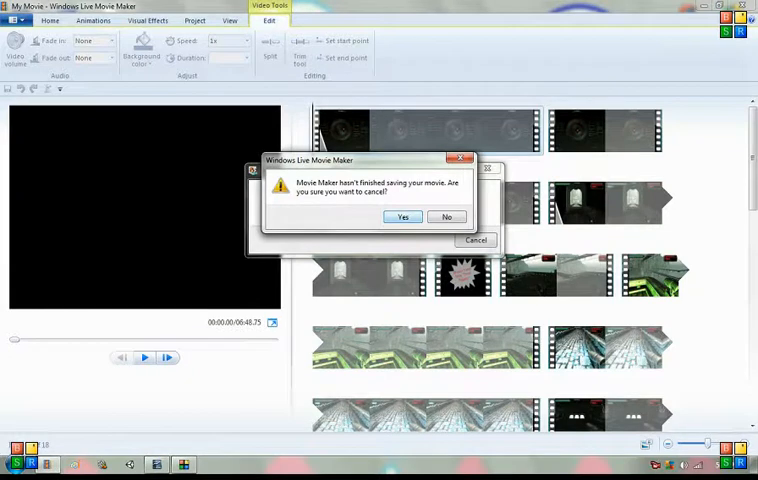
click(402, 216)
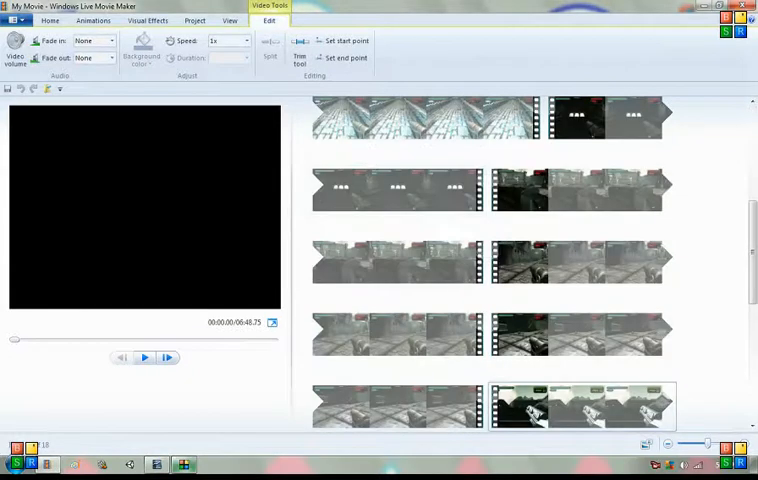